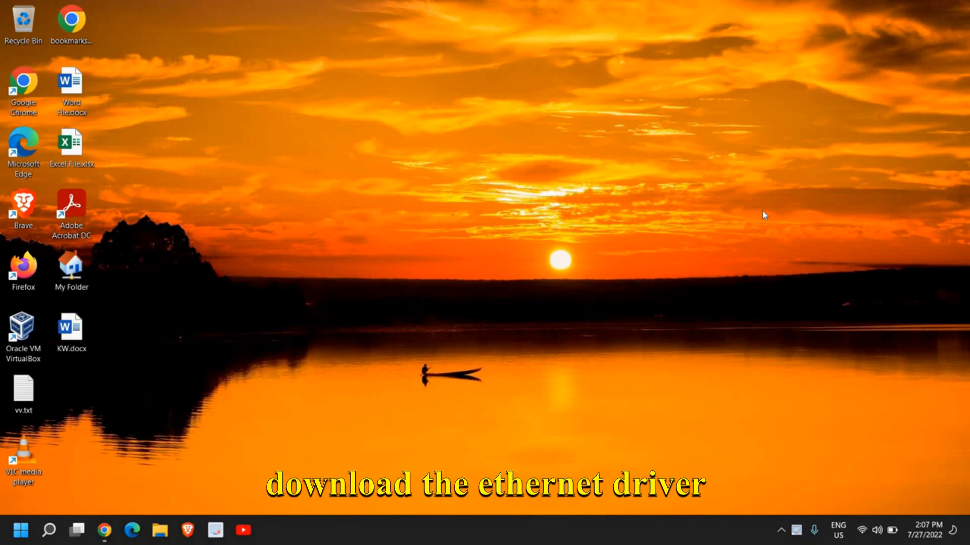
{"action": "mouse_move", "coordinate": [772, 221]}
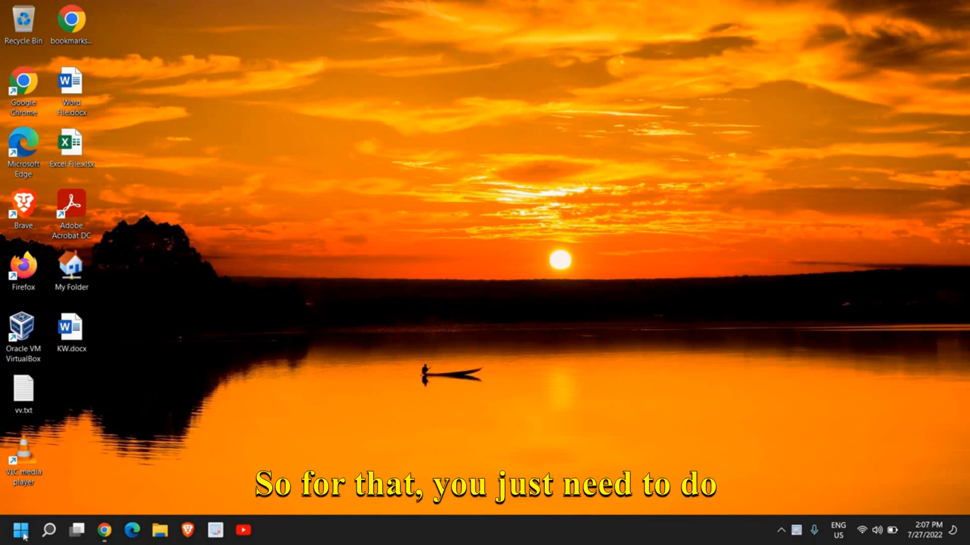
- Bring up the Start button's system shortcut menu to reach Run
{"action": "right_click", "coordinate": [21, 530]}
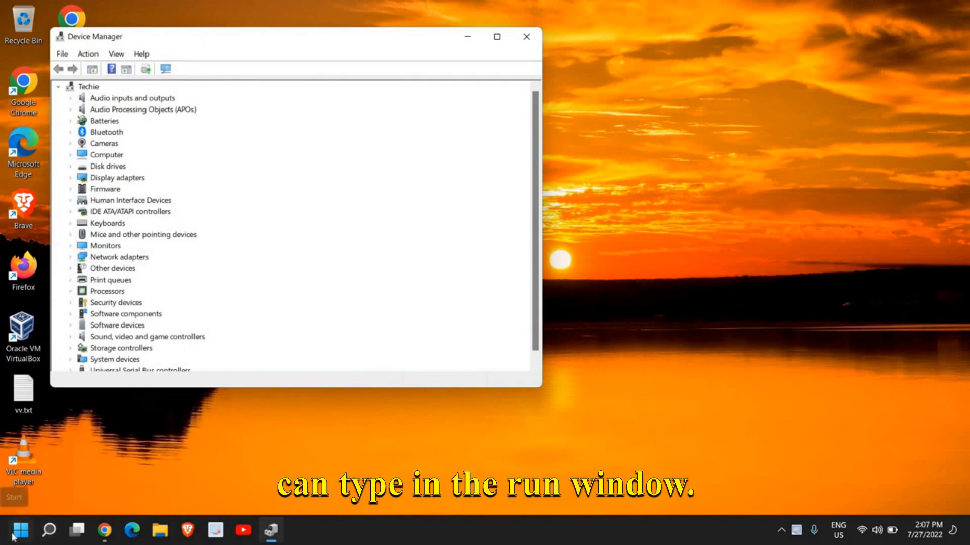
- Launch Device Manager by entering devmgmt.msc in the Run box
{"action": "type", "text": "devmgmt.msc"}
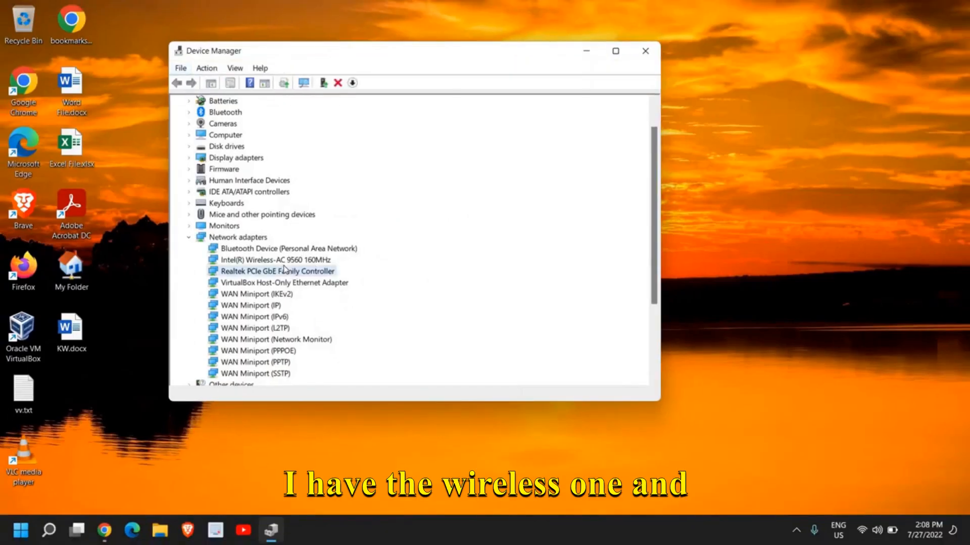
{"action": "left_click", "coordinate": [274, 259]}
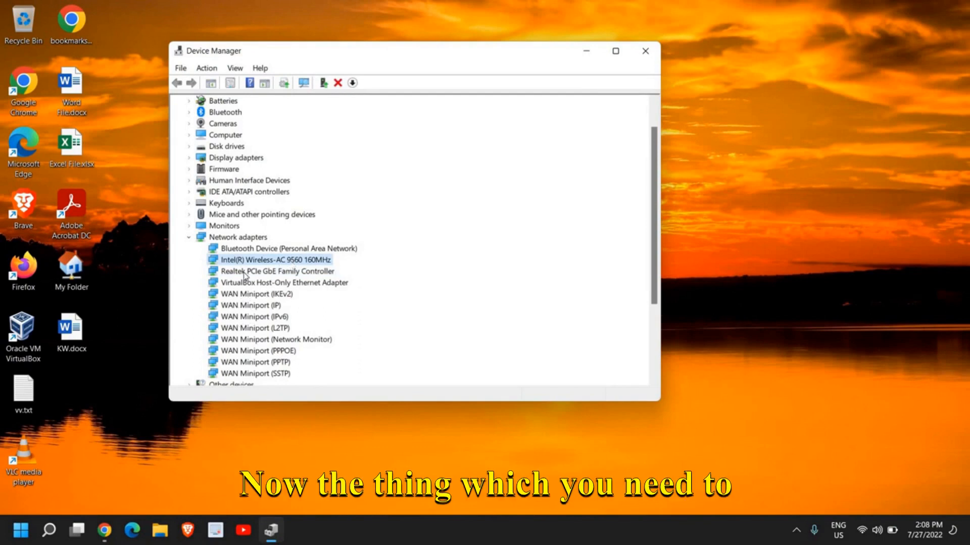
{"action": "left_click", "coordinate": [279, 271]}
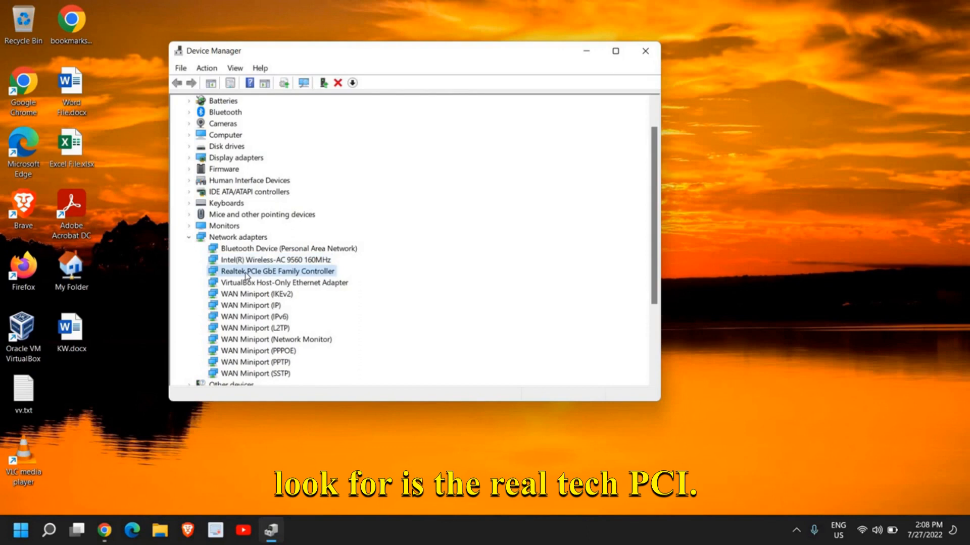
{"action": "mouse_move", "coordinate": [274, 278]}
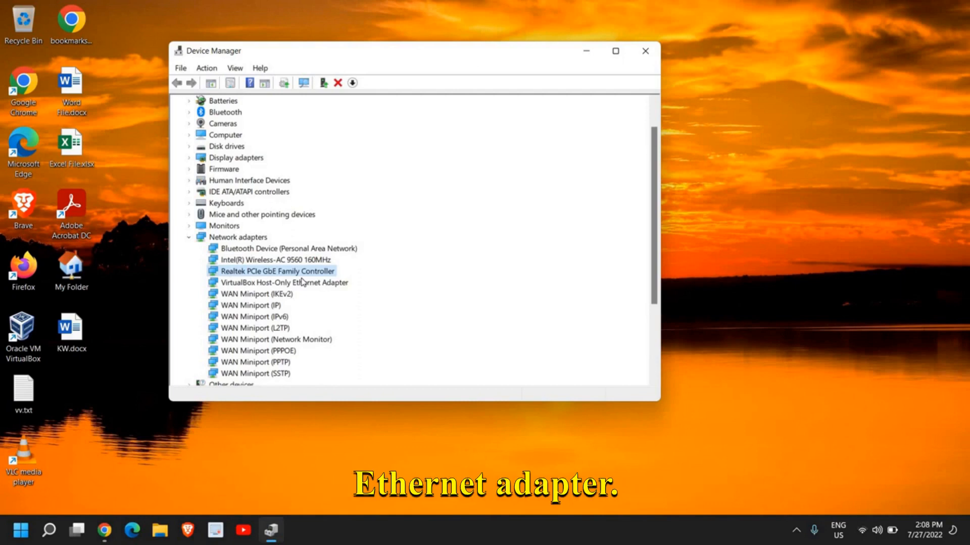
{"action": "mouse_move", "coordinate": [263, 266]}
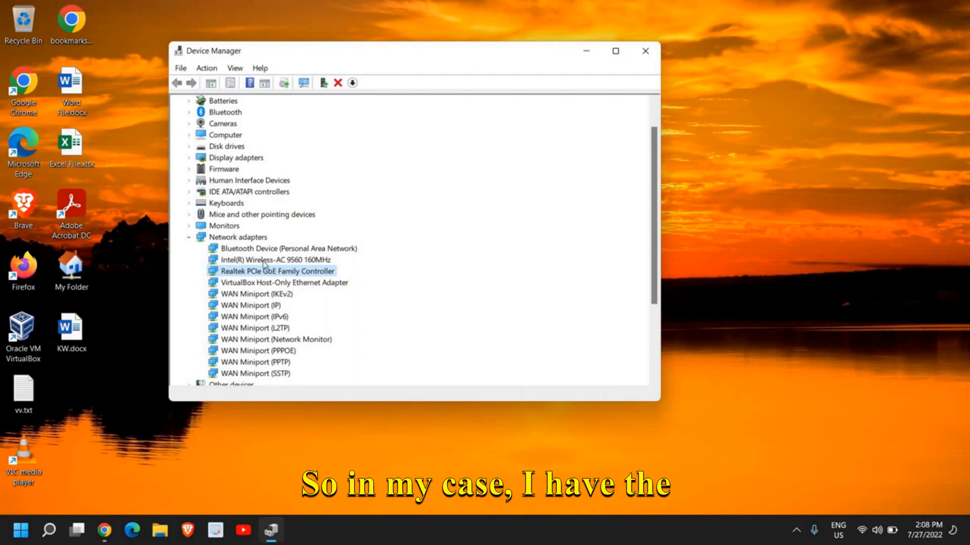
{"action": "left_click", "coordinate": [276, 260]}
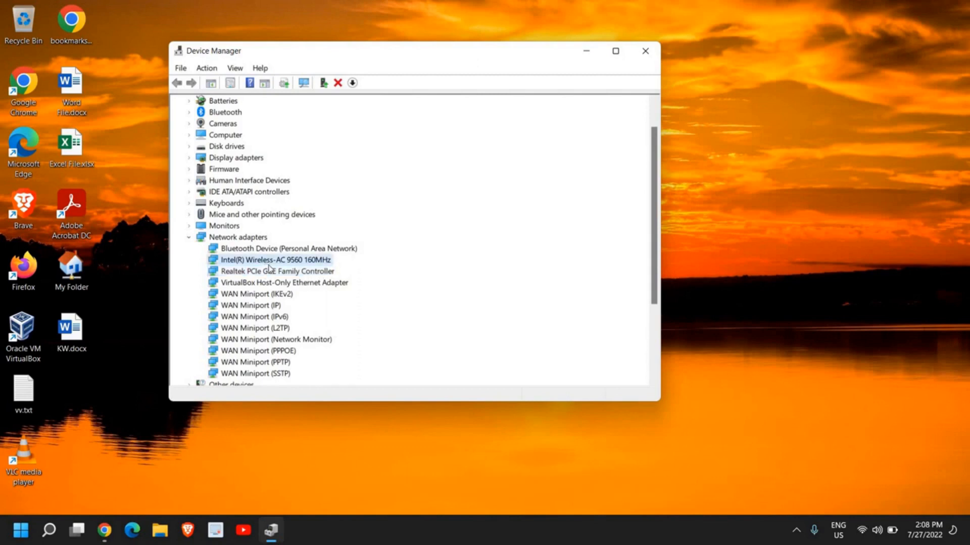
{"action": "left_click", "coordinate": [276, 270]}
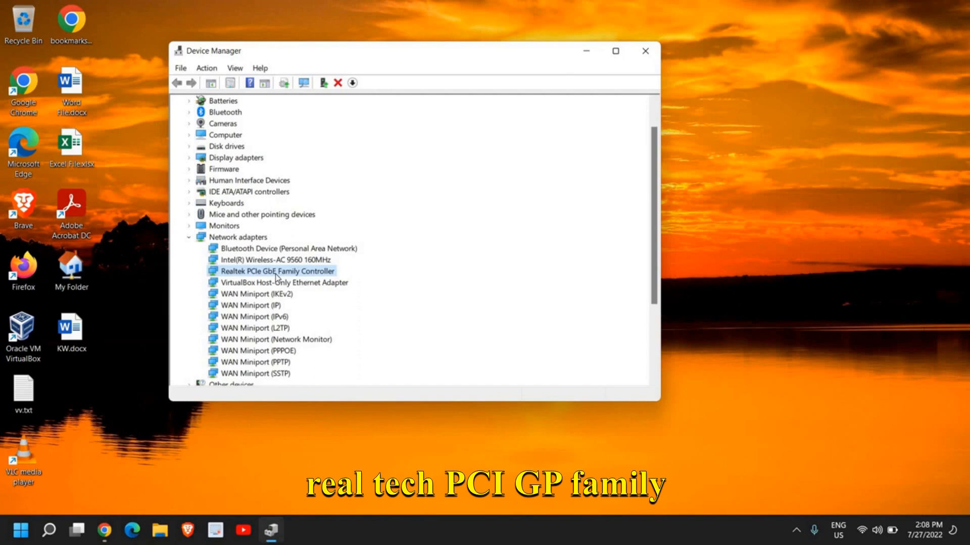
{"action": "mouse_move", "coordinate": [309, 280]}
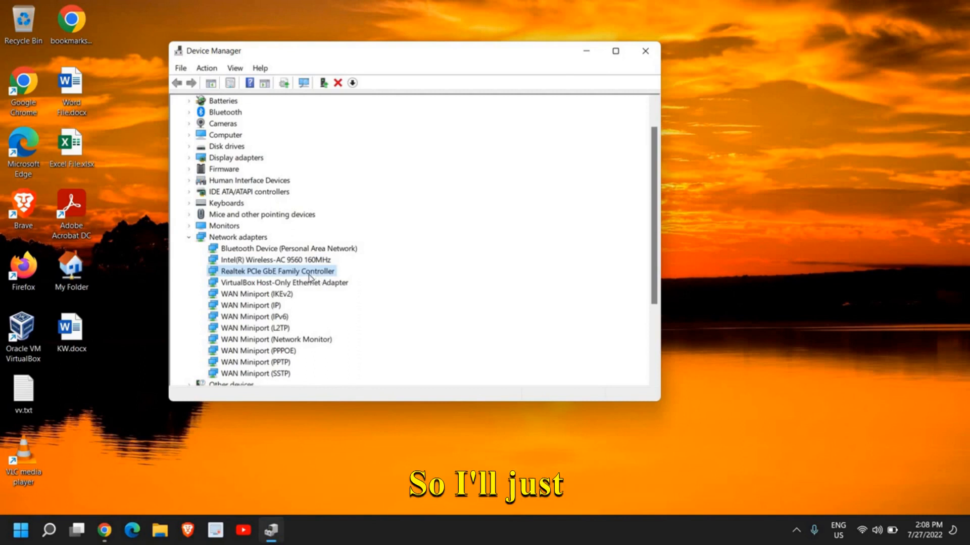
{"action": "right_click", "coordinate": [277, 270]}
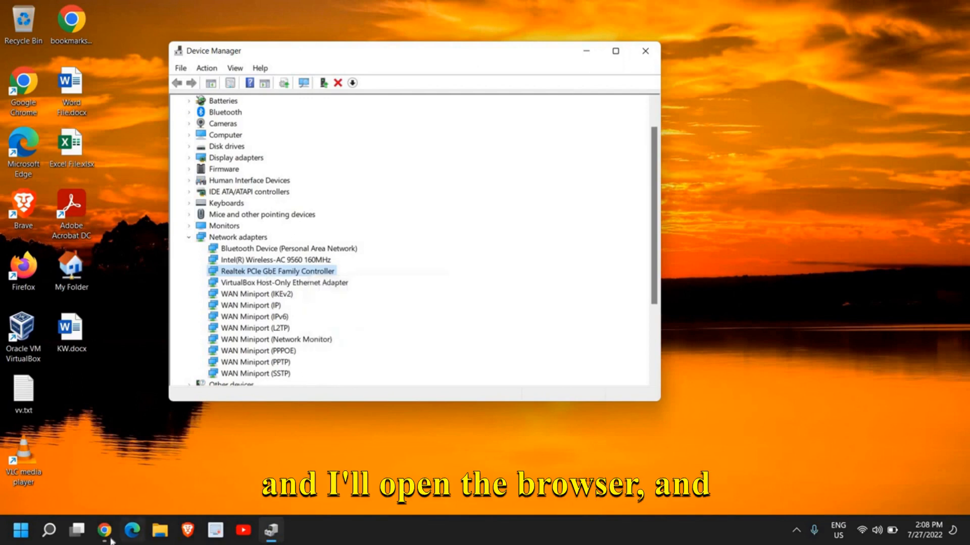
- Switch to Chrome and focus the address bar to search for the Realtek driver
{"action": "left_click", "coordinate": [104, 530]}
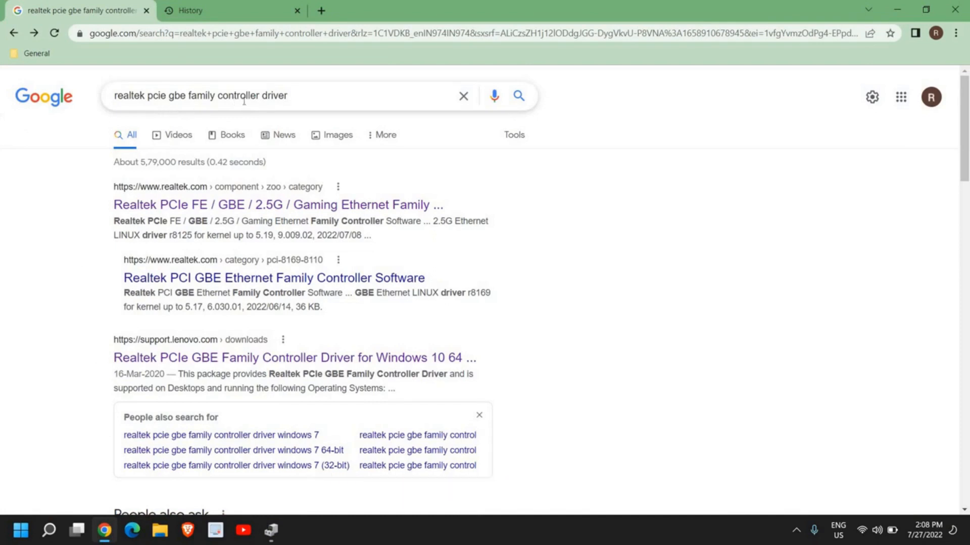
{"action": "left_click", "coordinate": [279, 96]}
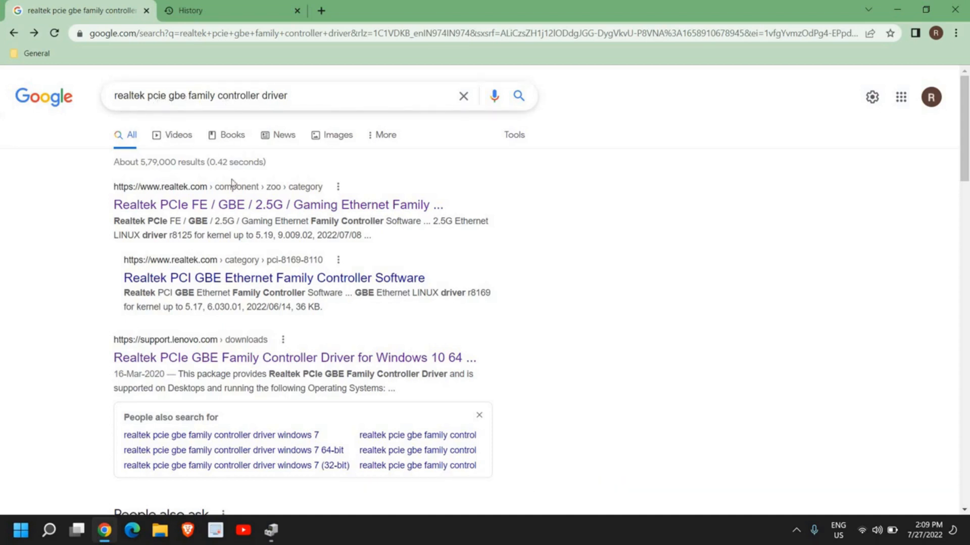
{"action": "mouse_move", "coordinate": [221, 205]}
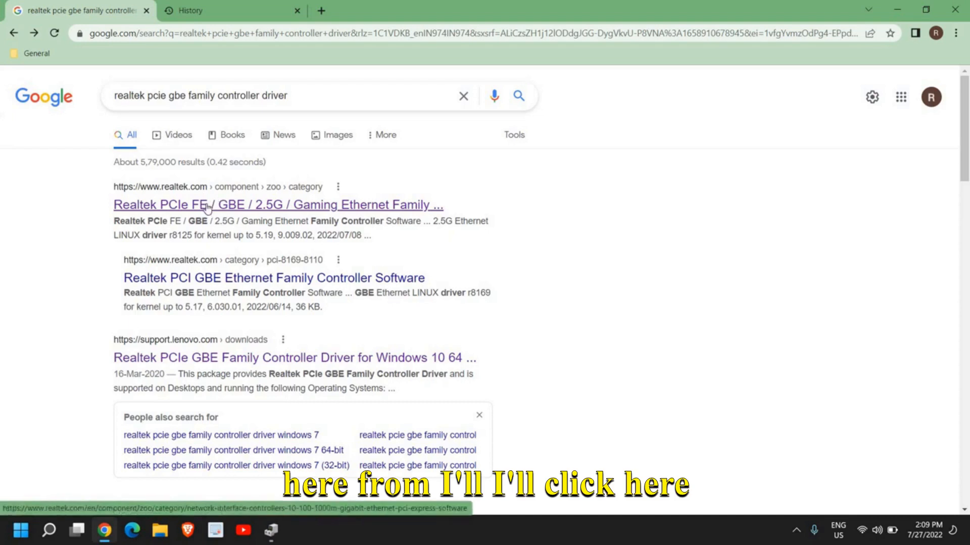
{"action": "left_click", "coordinate": [277, 205]}
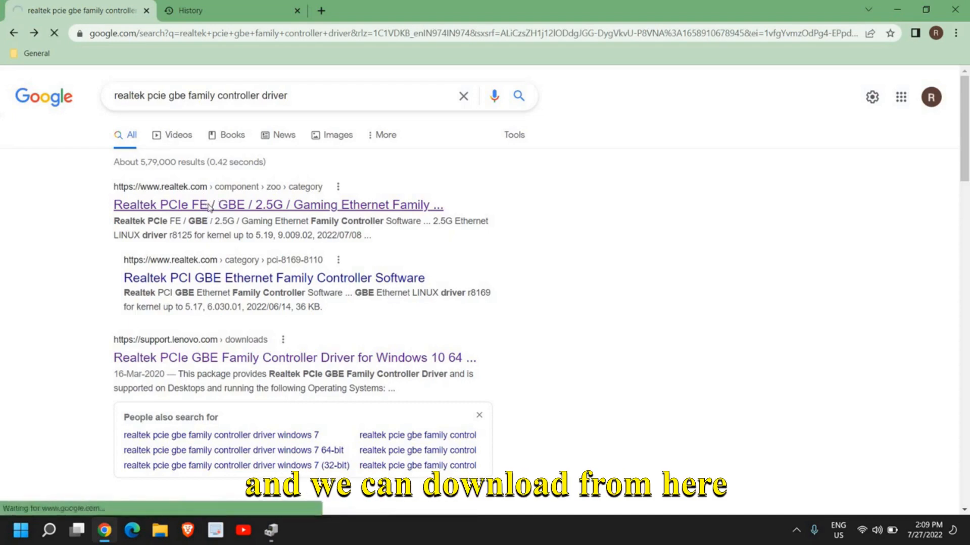
{"action": "left_click", "coordinate": [277, 205]}
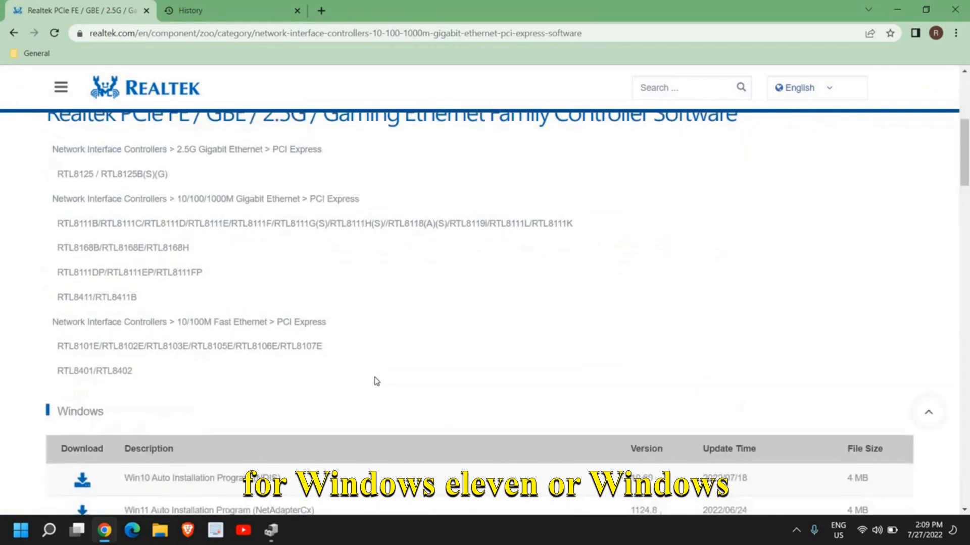
{"action": "scroll", "scroll_direction": "down", "scroll_amount": 3}
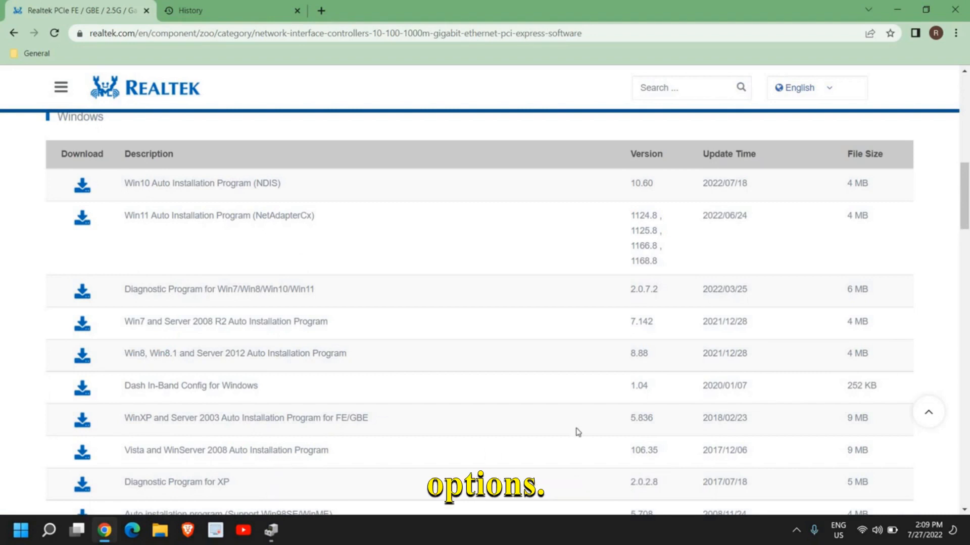
{"action": "mouse_move", "coordinate": [309, 200]}
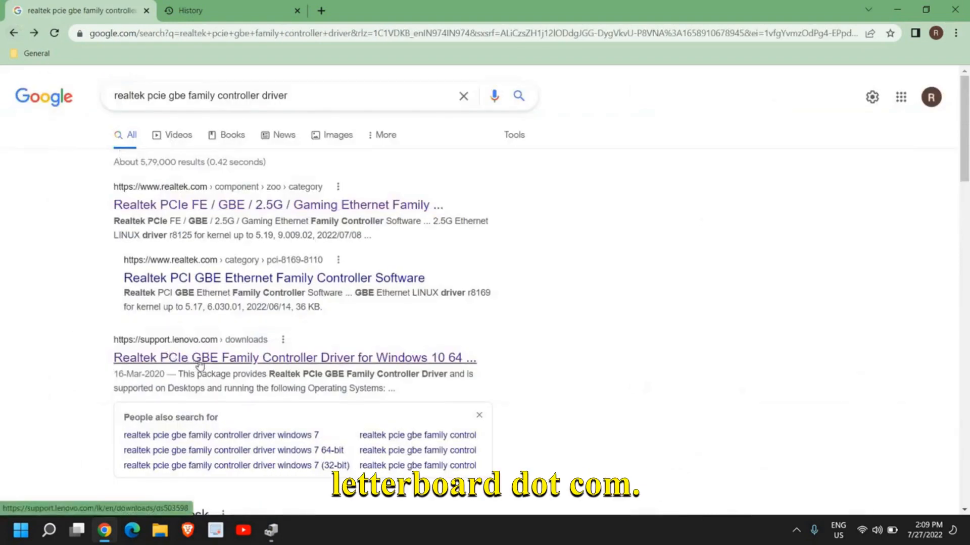
- Open the support.lenovo.com result for the Realtek PCIe GBE Family Controller driver
{"action": "left_click", "coordinate": [294, 357]}
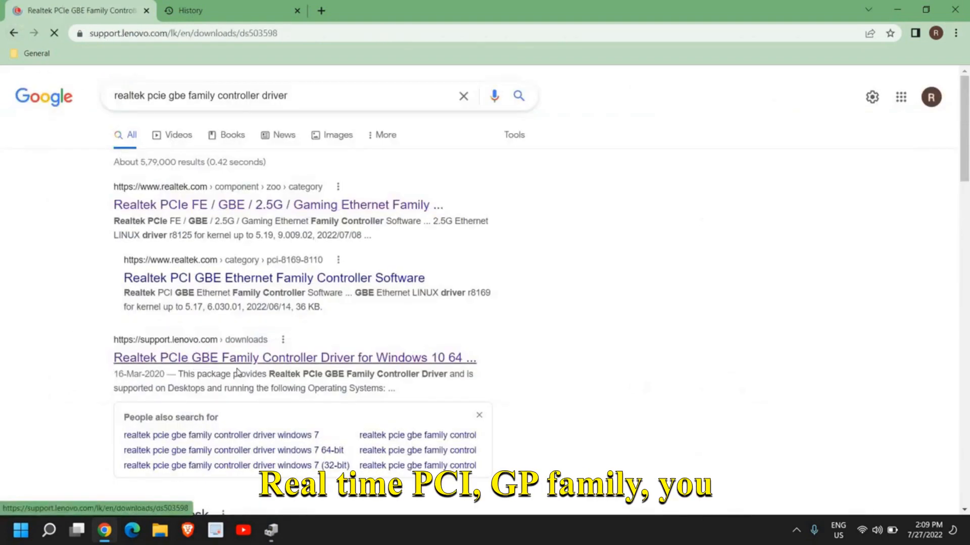
{"action": "left_click", "coordinate": [294, 357]}
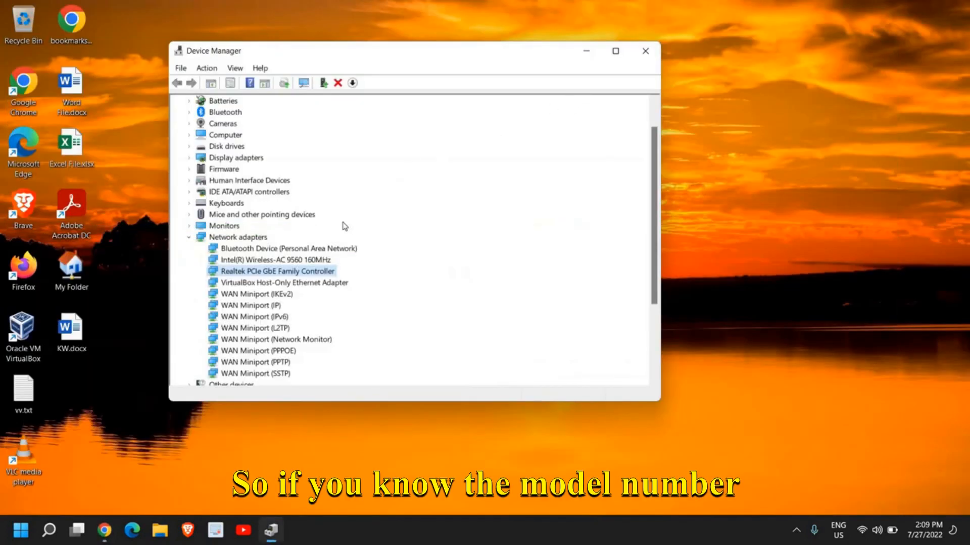
{"action": "mouse_move", "coordinate": [401, 356]}
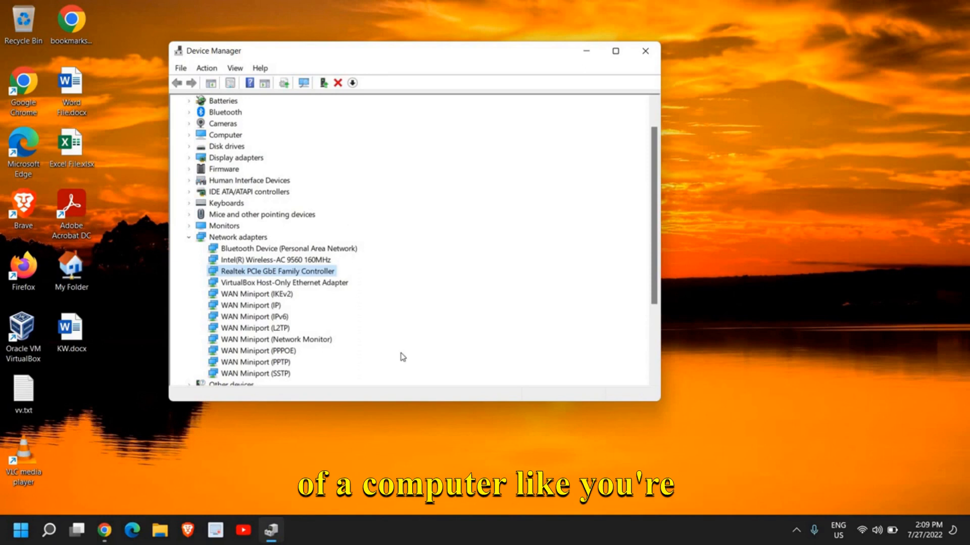